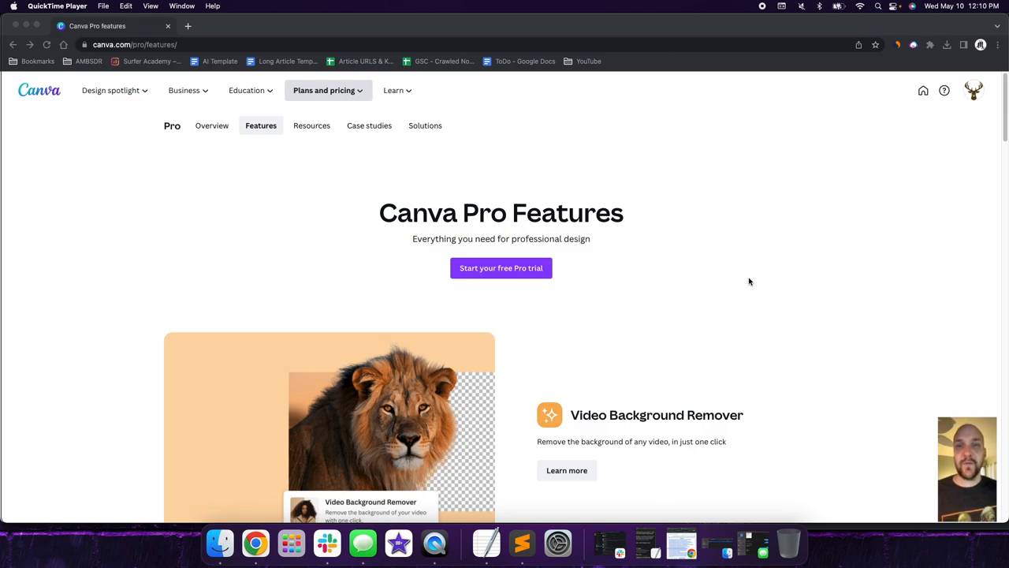
pyautogui.scroll(-3)
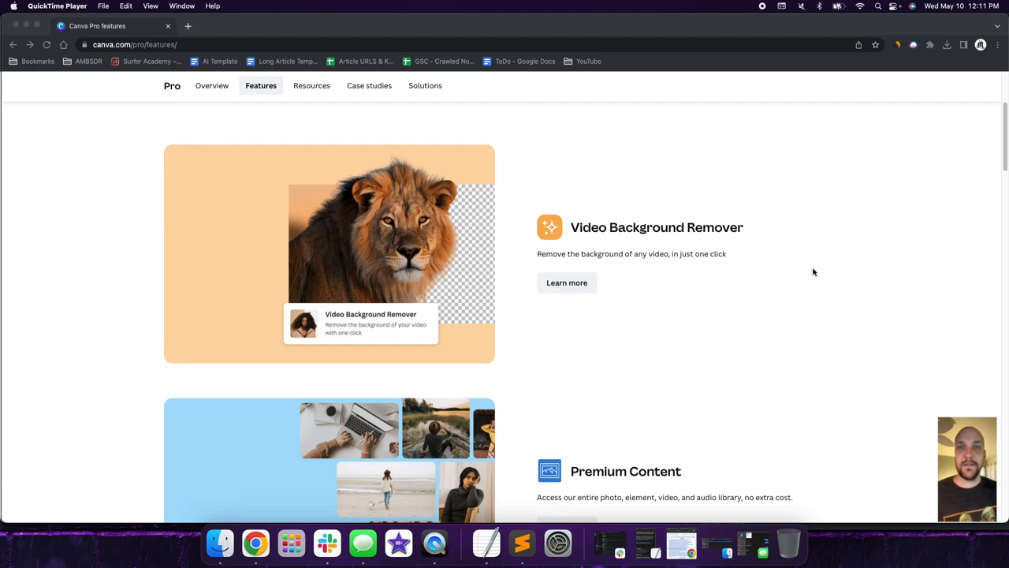
pyautogui.scroll(-3)
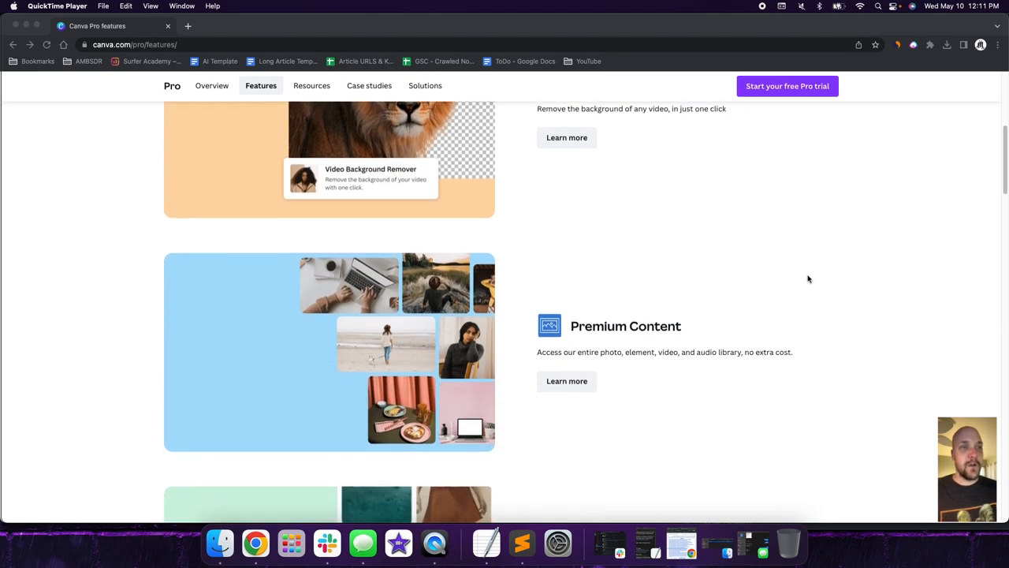
pyautogui.scroll(-3)
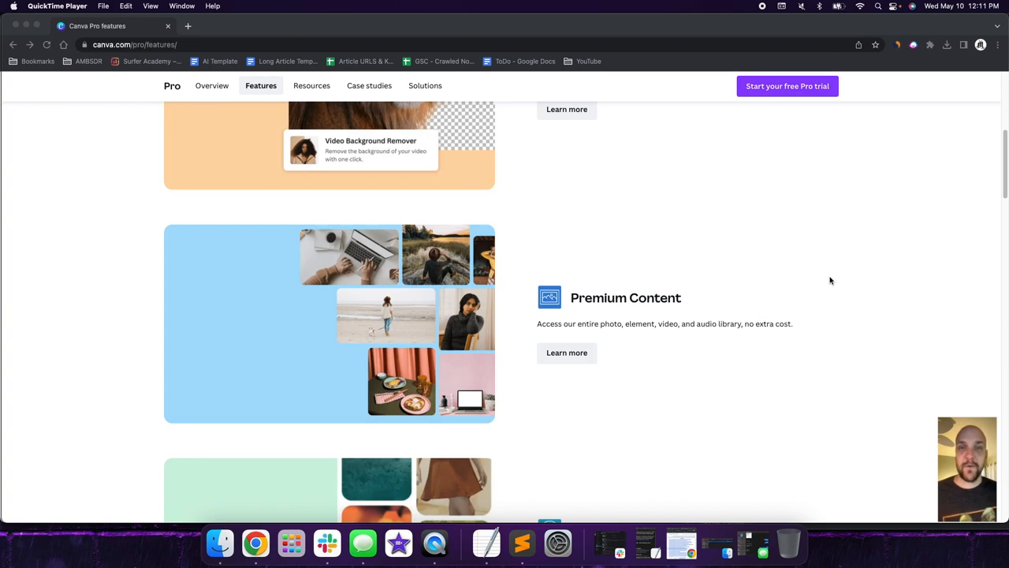
pyautogui.scroll(-3)
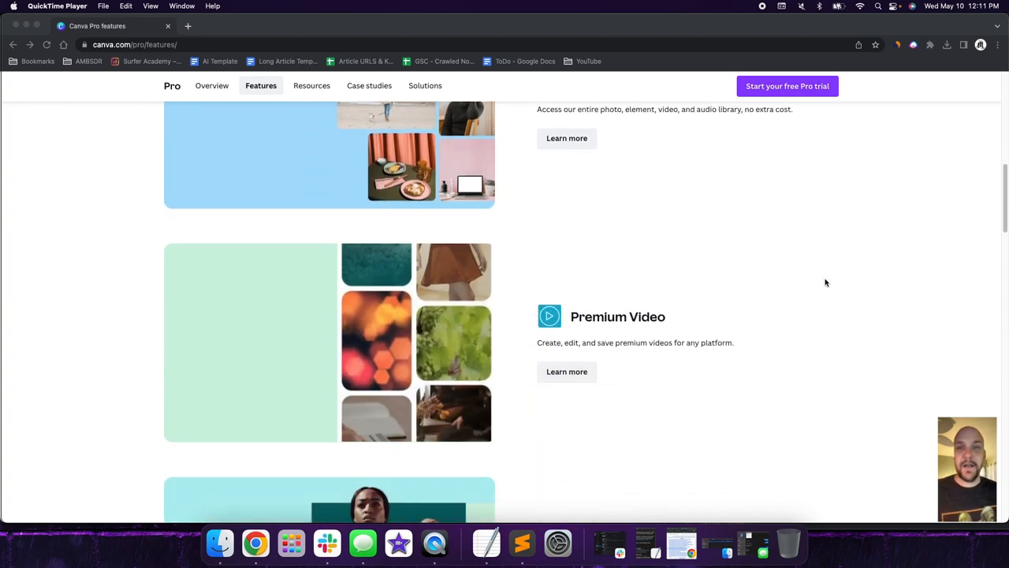
pyautogui.scroll(-3)
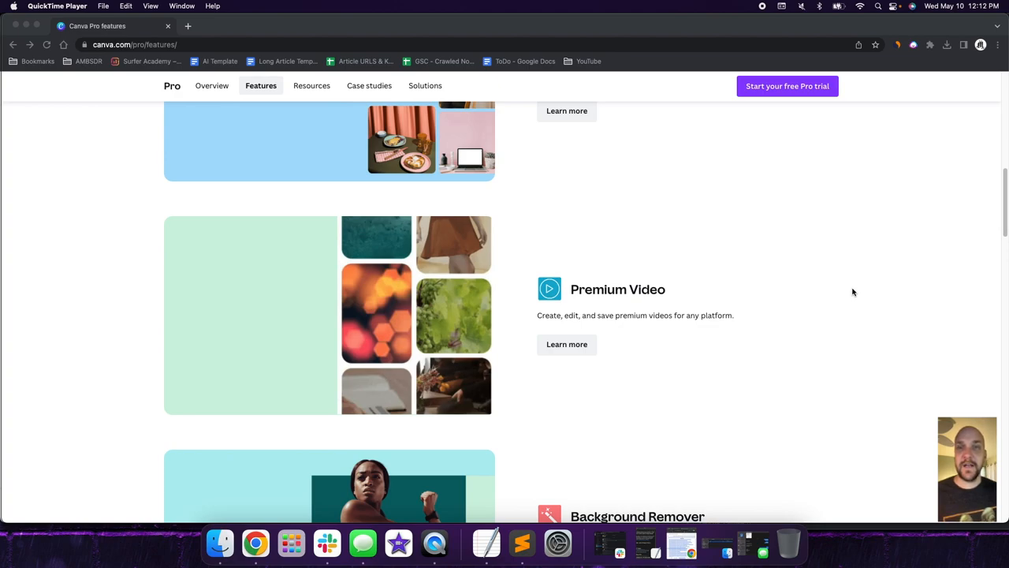
pyautogui.scroll(-3)
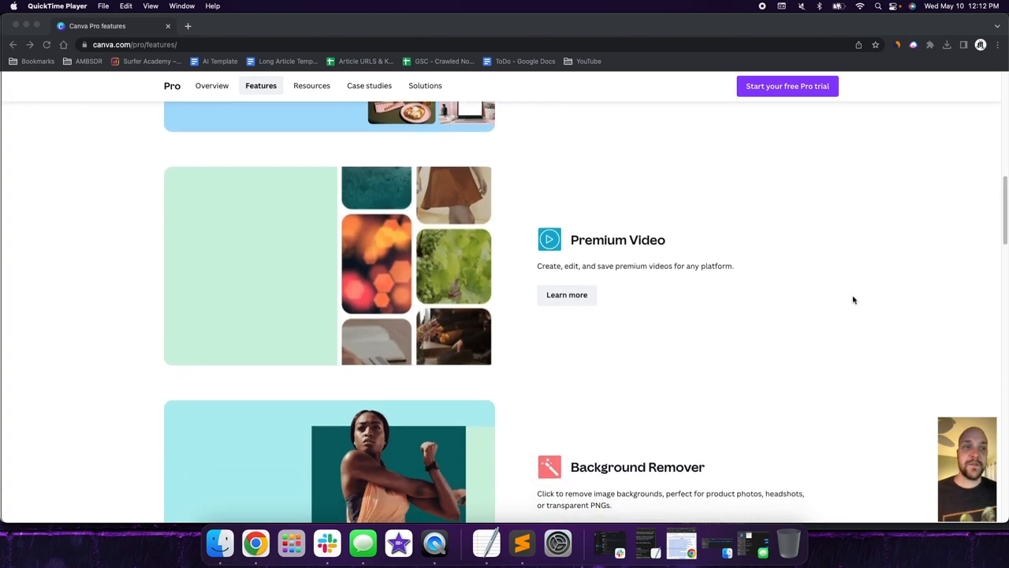
pyautogui.scroll(-3)
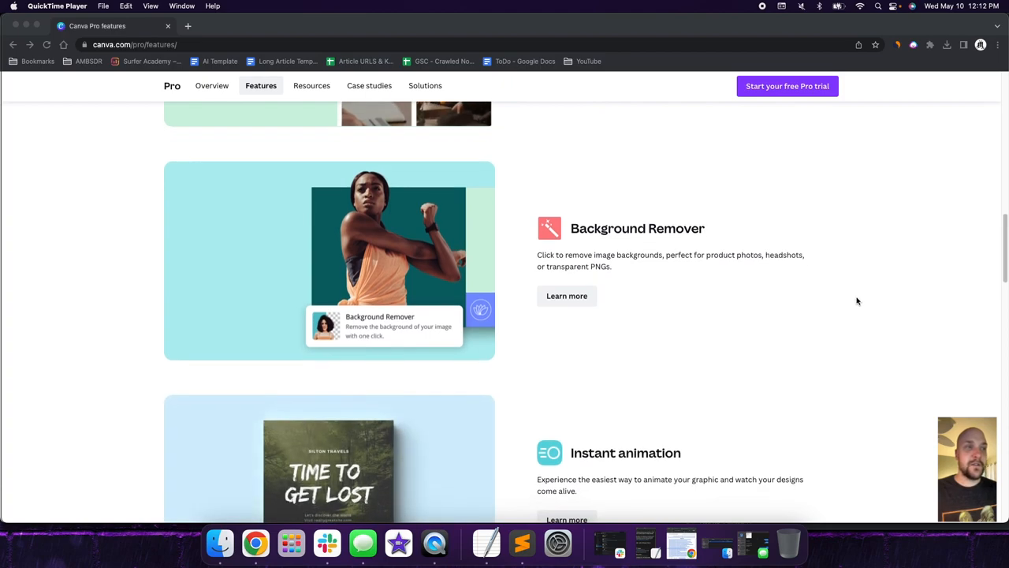
pyautogui.scroll(-3)
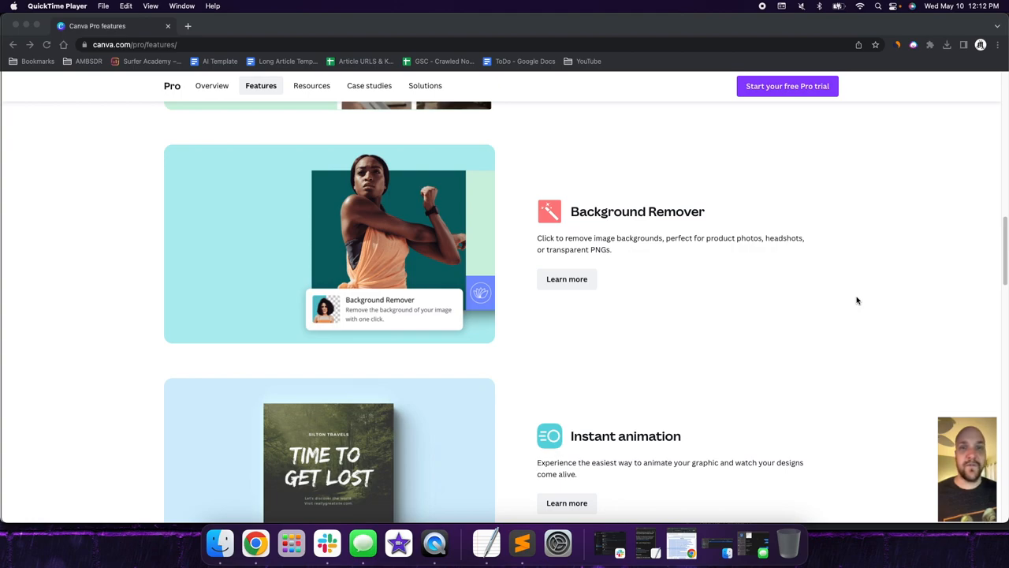
pyautogui.scroll(-3)
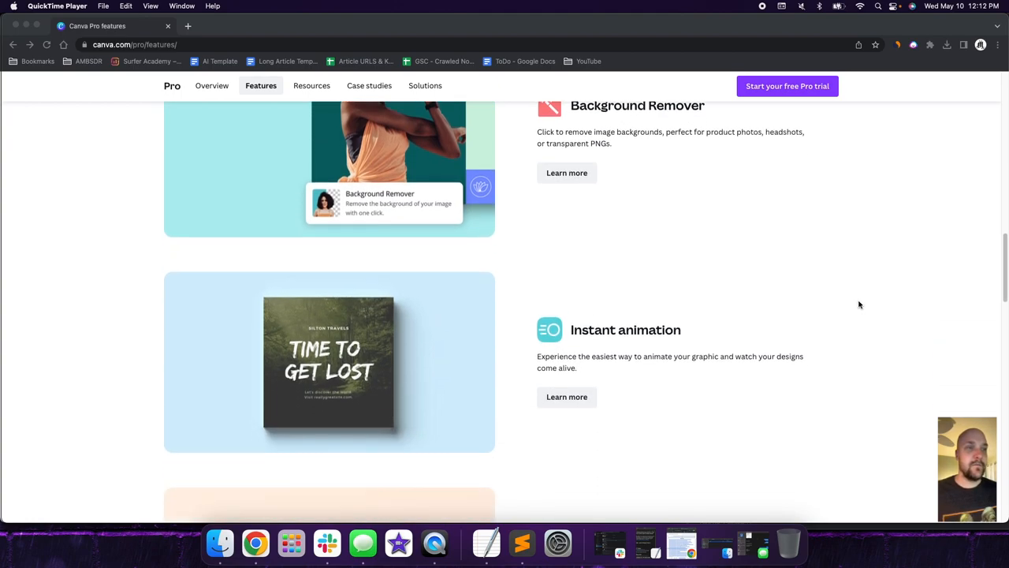
pyautogui.scroll(-3)
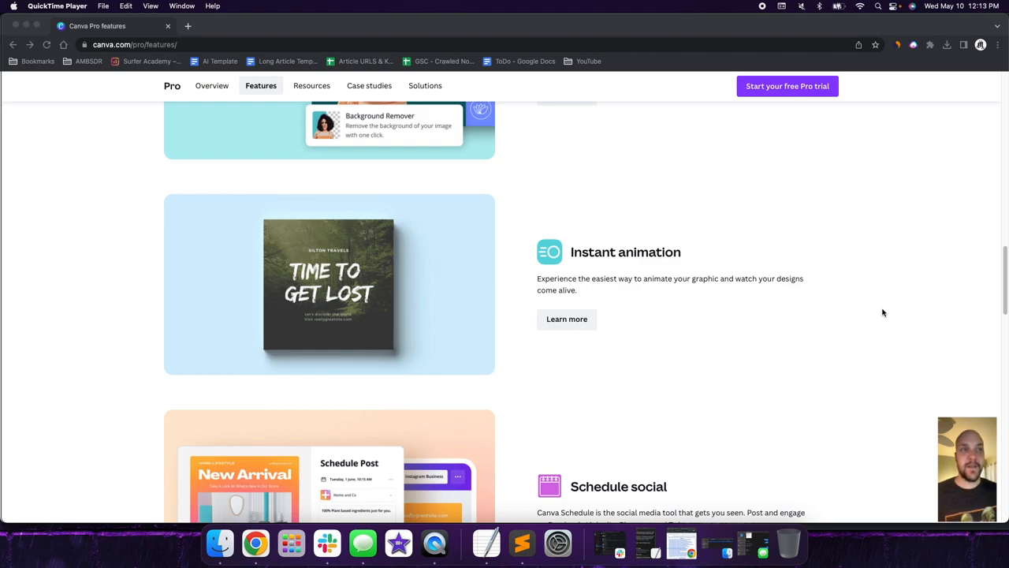
pyautogui.scroll(-3)
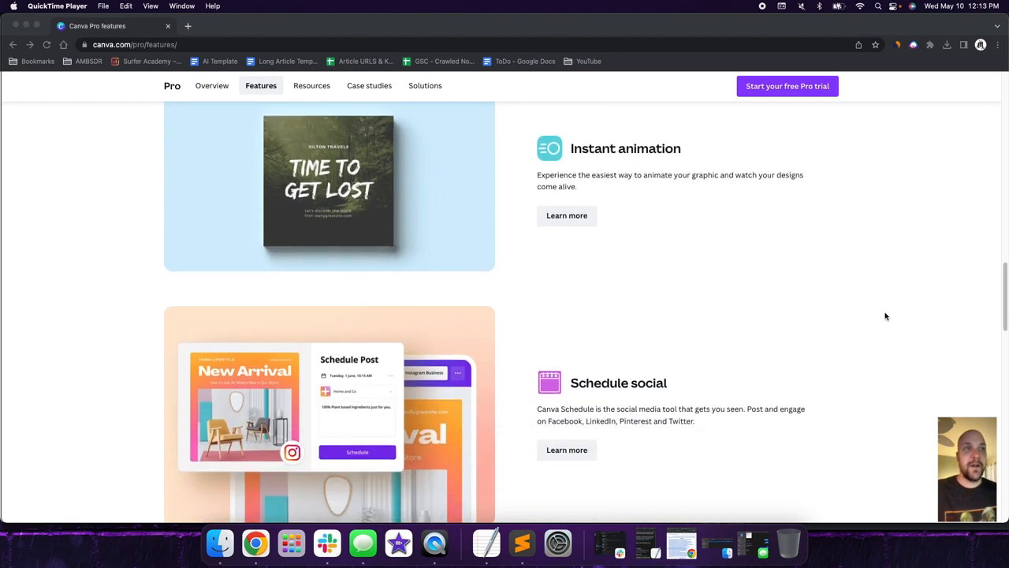
pyautogui.scroll(-3)
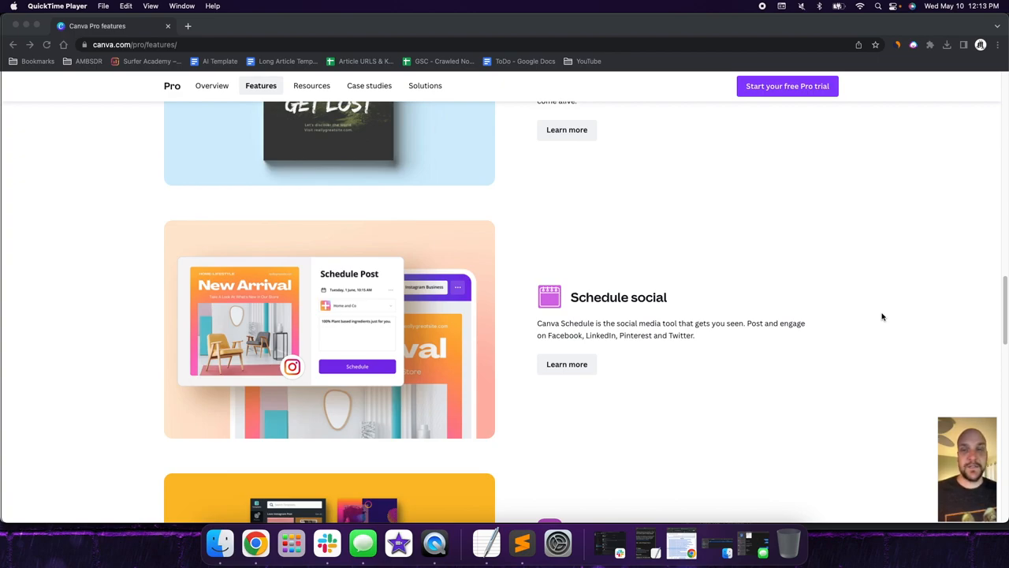
pyautogui.moveTo(880, 315)
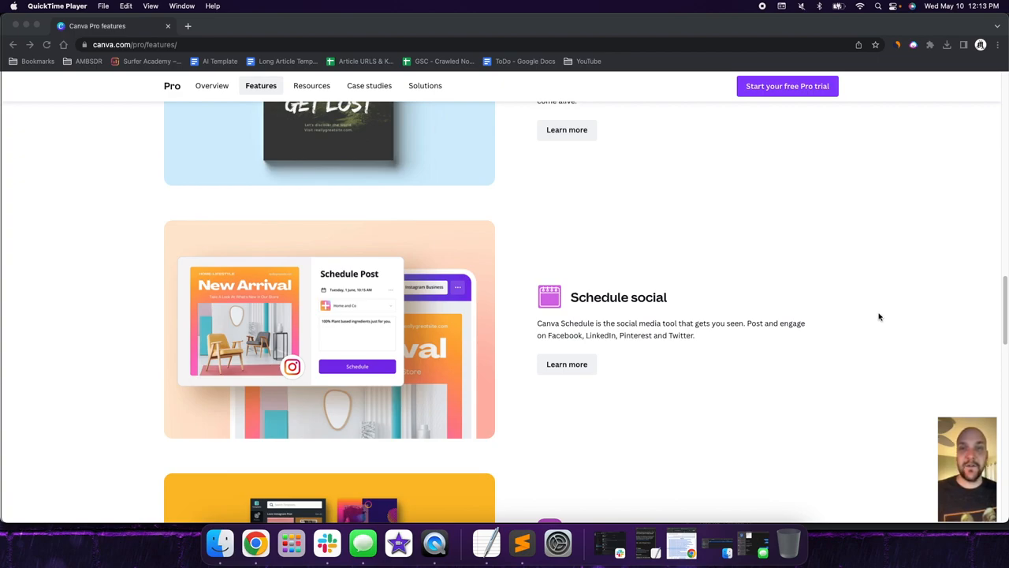
pyautogui.scroll(-3)
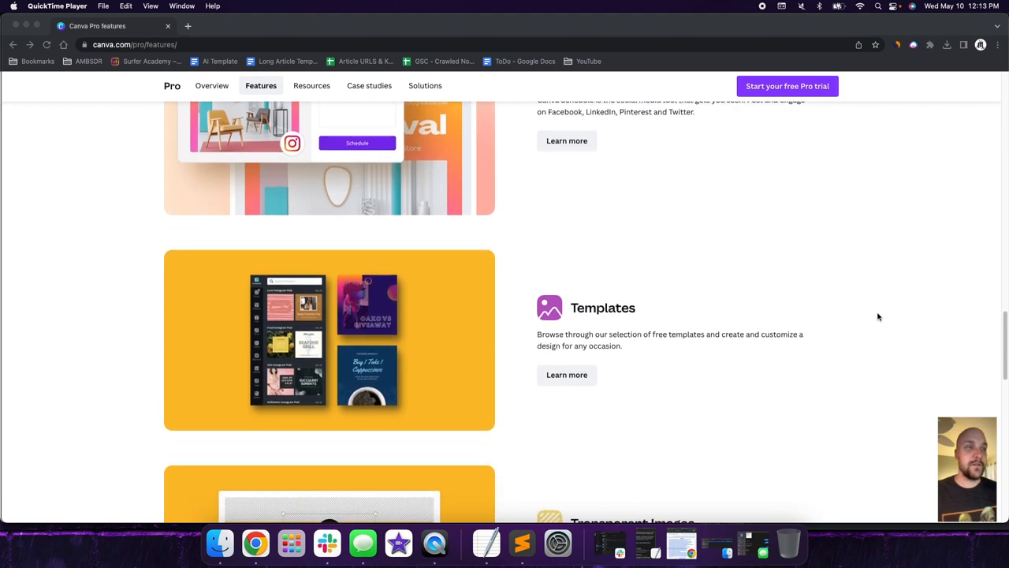
pyautogui.scroll(-3)
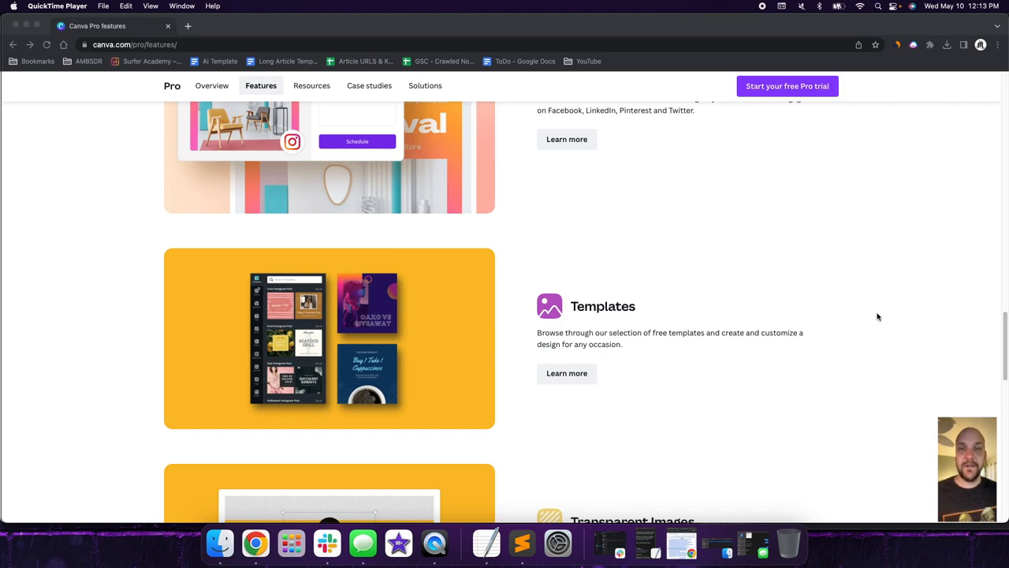
pyautogui.scroll(-3)
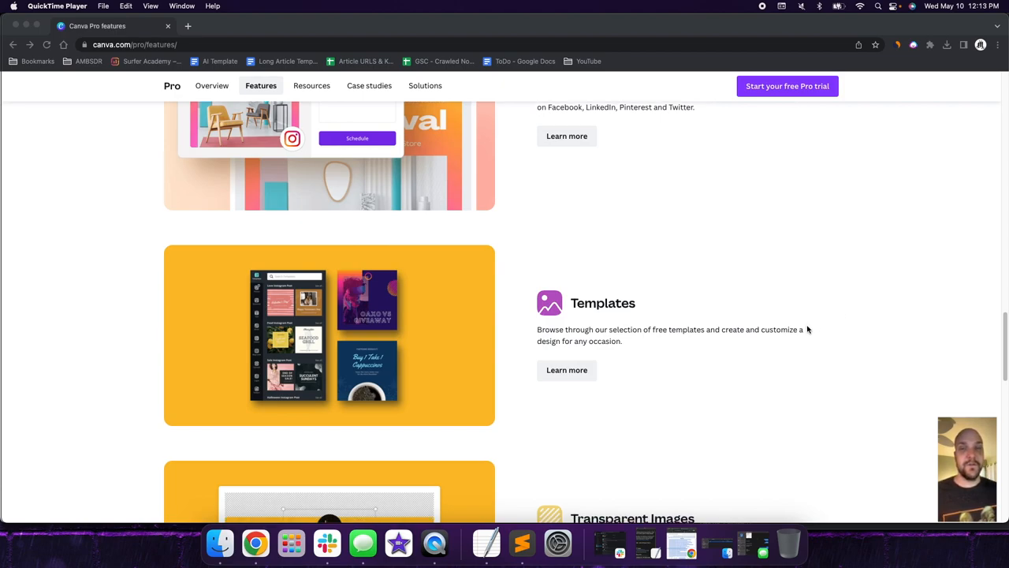
pyautogui.scroll(-3)
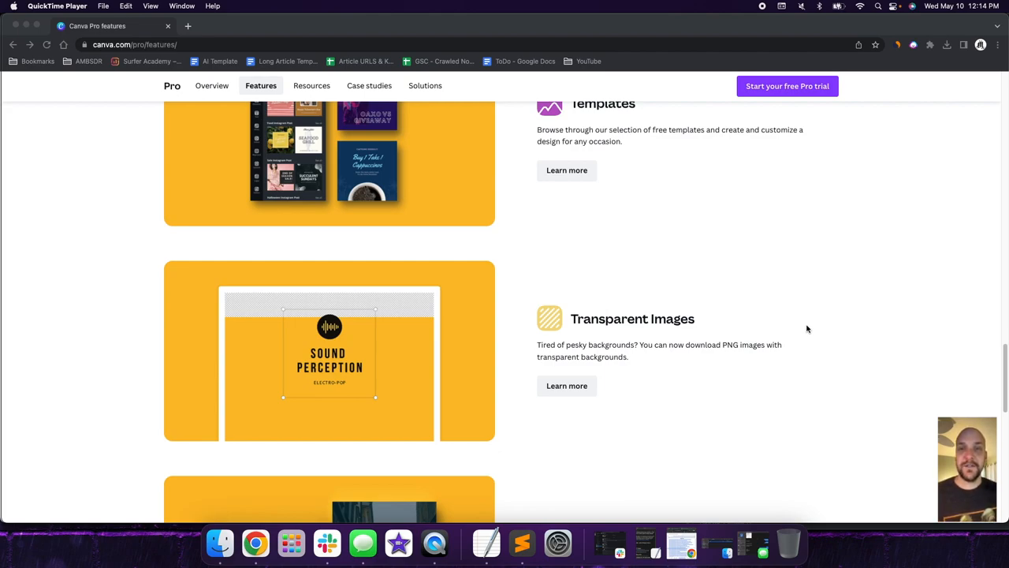
pyautogui.scroll(-3)
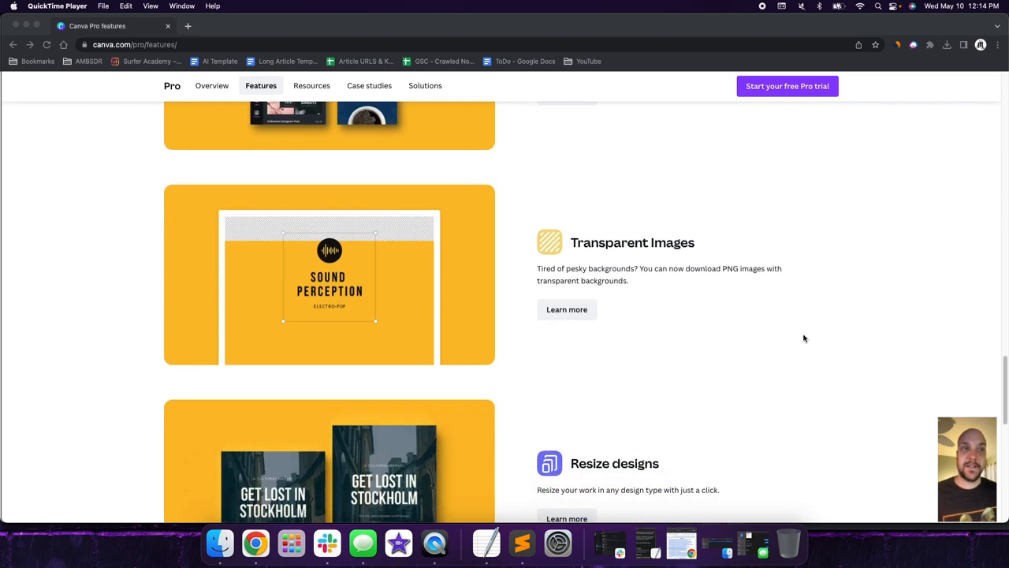
pyautogui.scroll(-3)
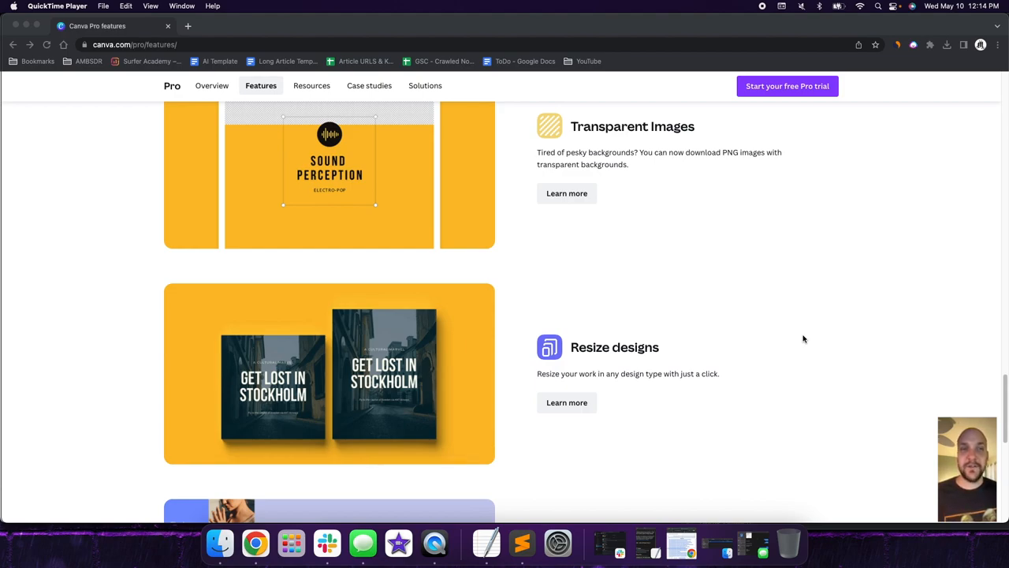
pyautogui.scroll(-3)
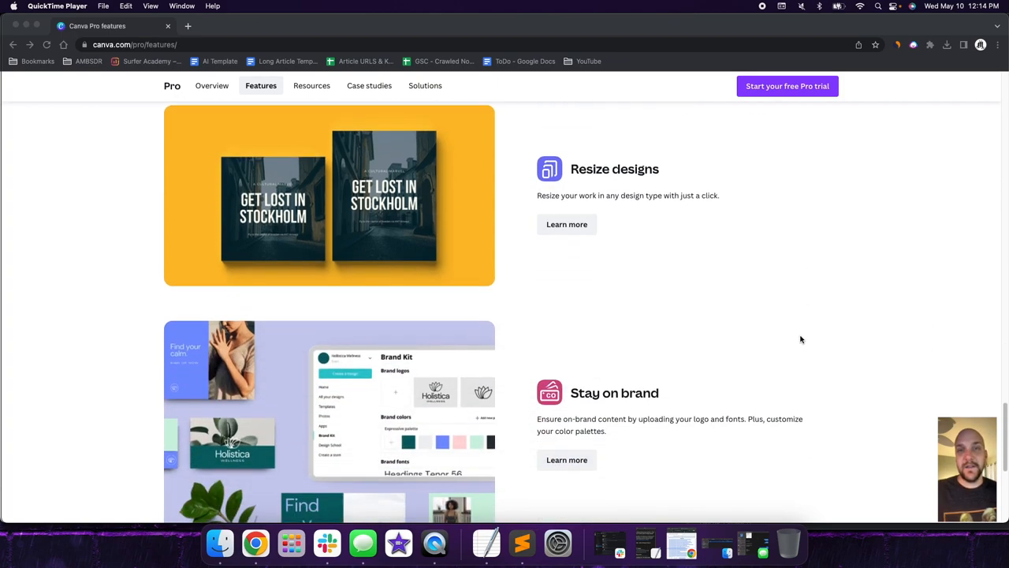
pyautogui.scroll(-3)
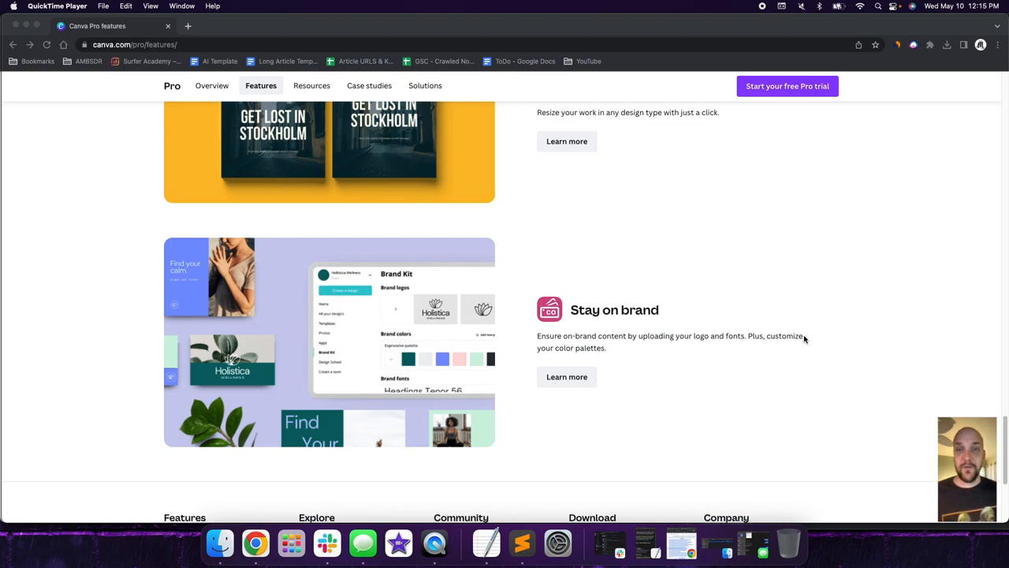
pyautogui.scroll(-3)
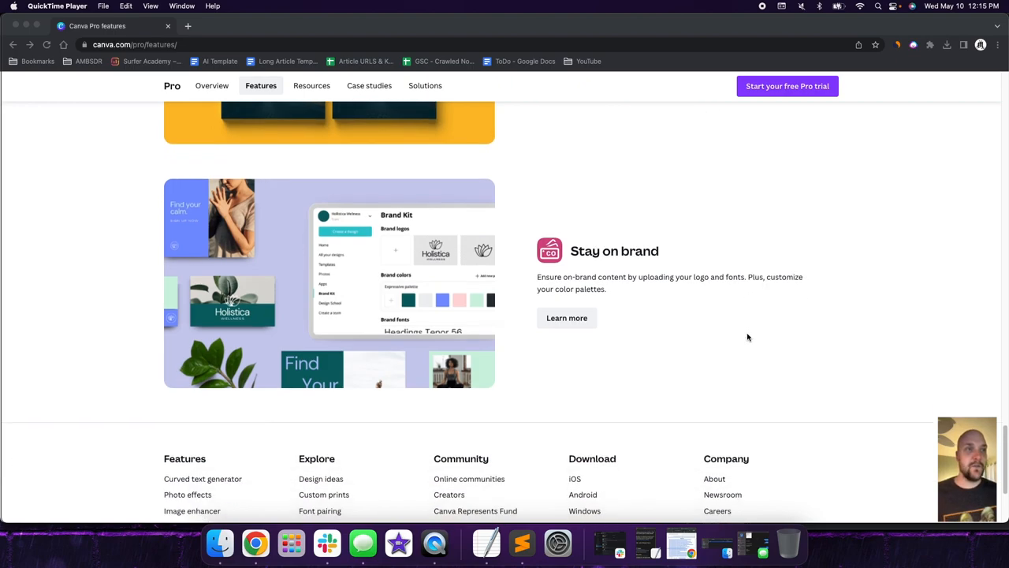
pyautogui.scroll(-3)
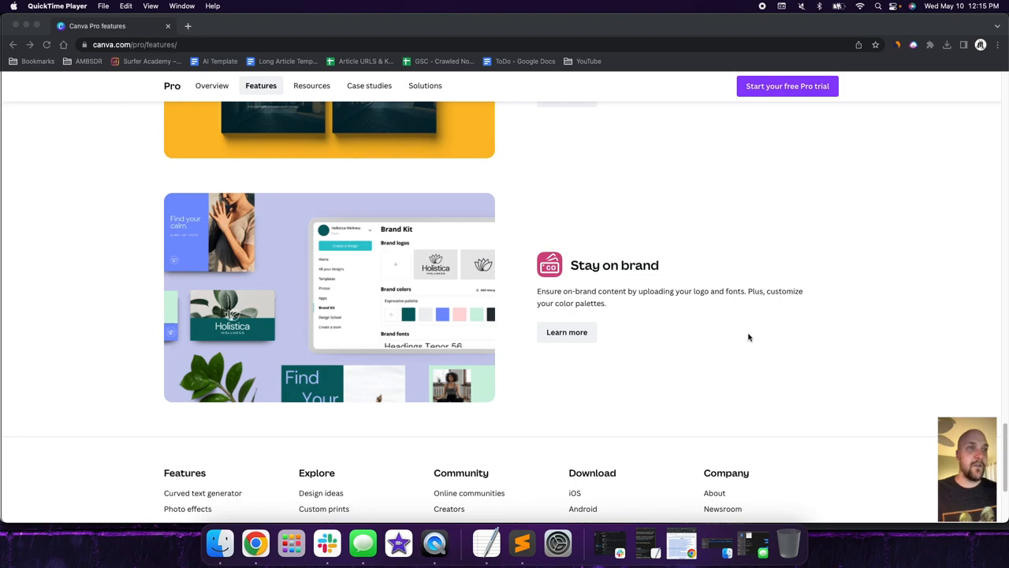